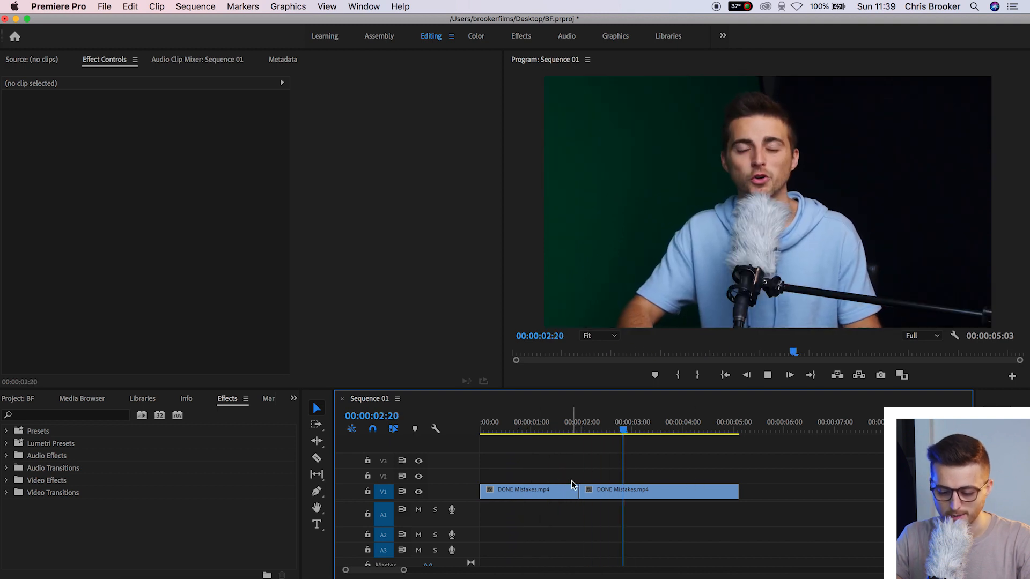
Create a 1920 by 1080 Black Video item from the Project panel
{"action": "left_click", "coordinate": [499, 426]}
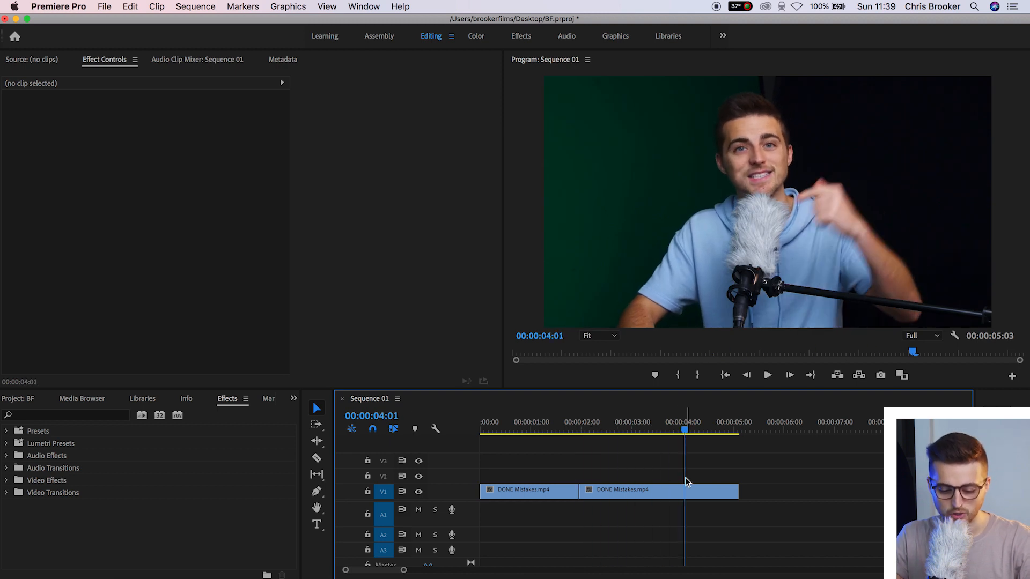
{"action": "left_click", "coordinate": [294, 399]}
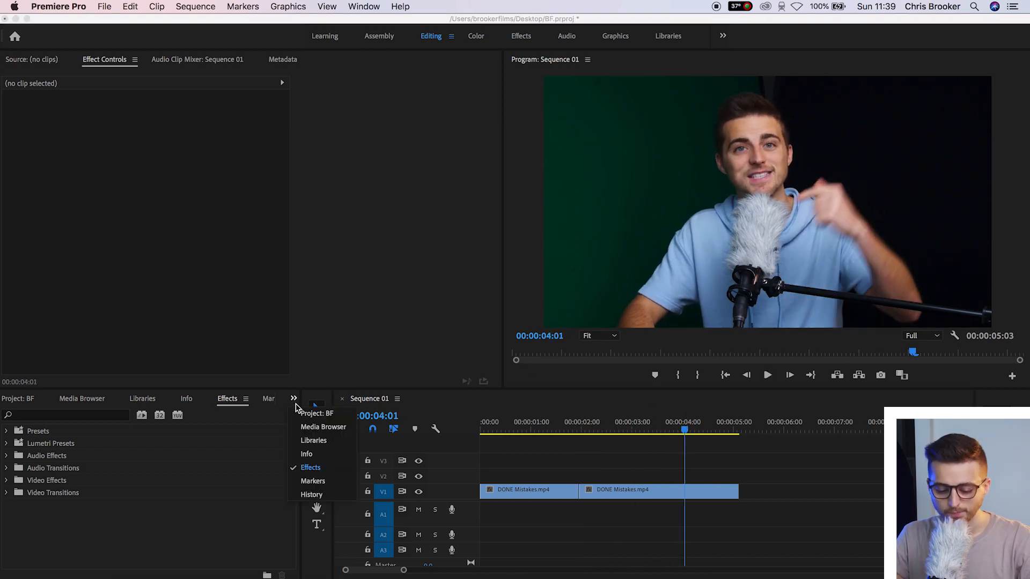
{"action": "left_click", "coordinate": [317, 413]}
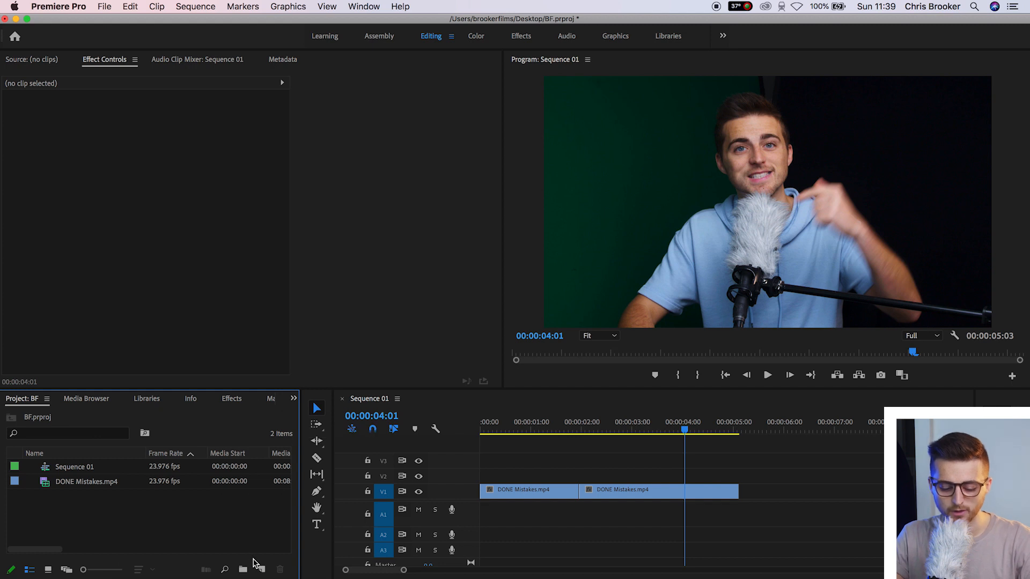
{"action": "mouse_move", "coordinate": [262, 510]}
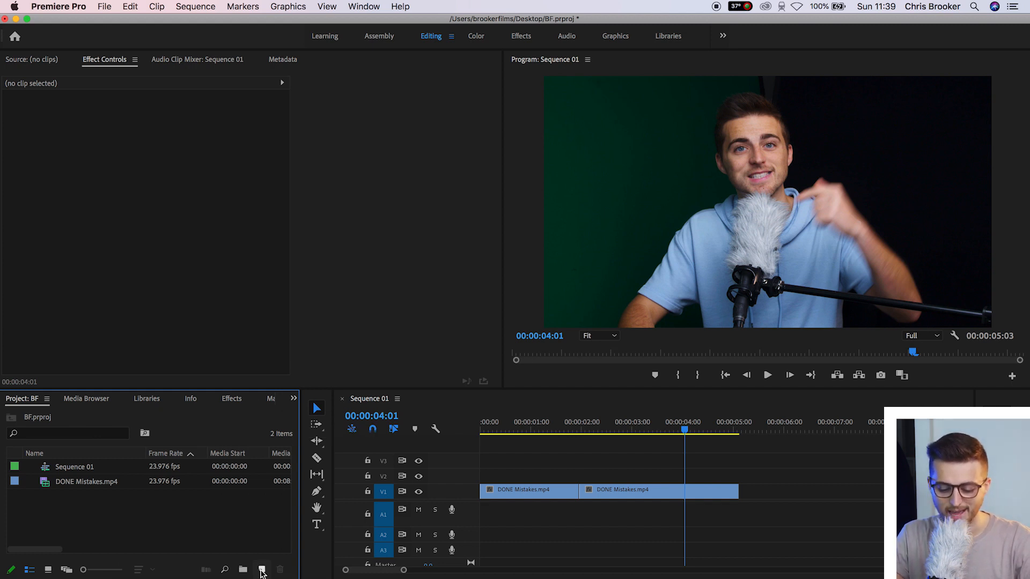
{"action": "left_click", "coordinate": [262, 568]}
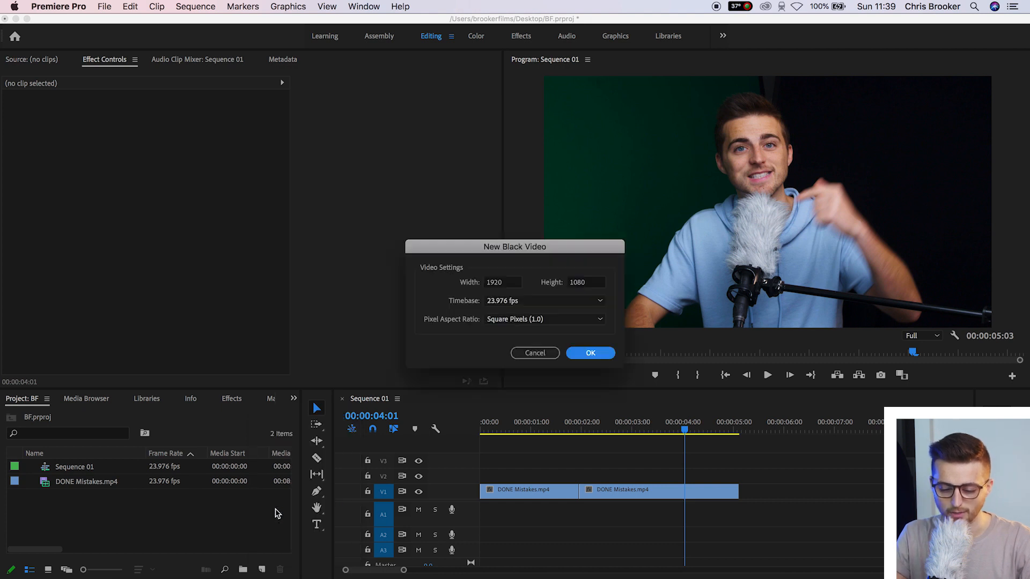
{"action": "left_click", "coordinate": [589, 353]}
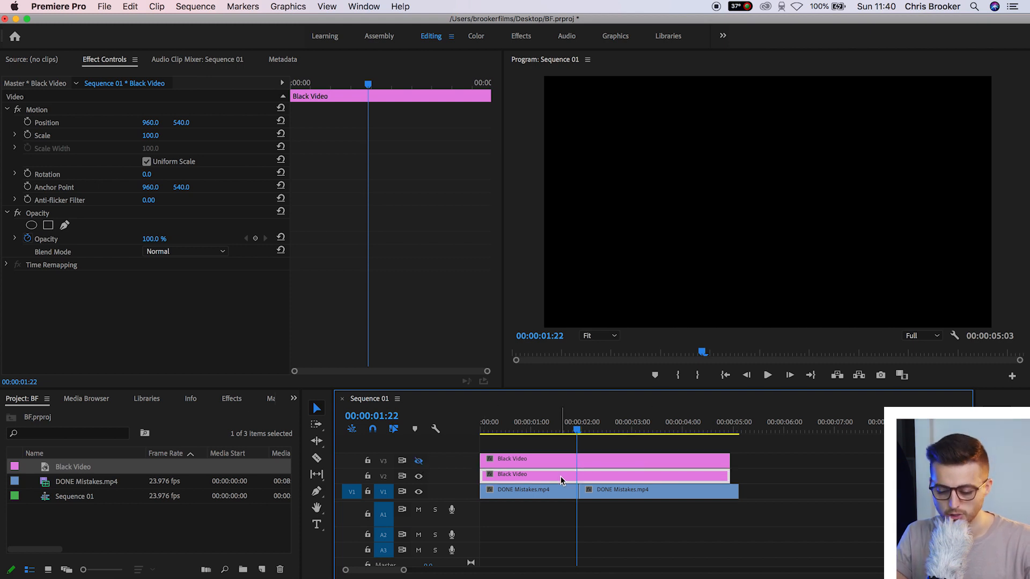
{"action": "mouse_move", "coordinate": [383, 475]}
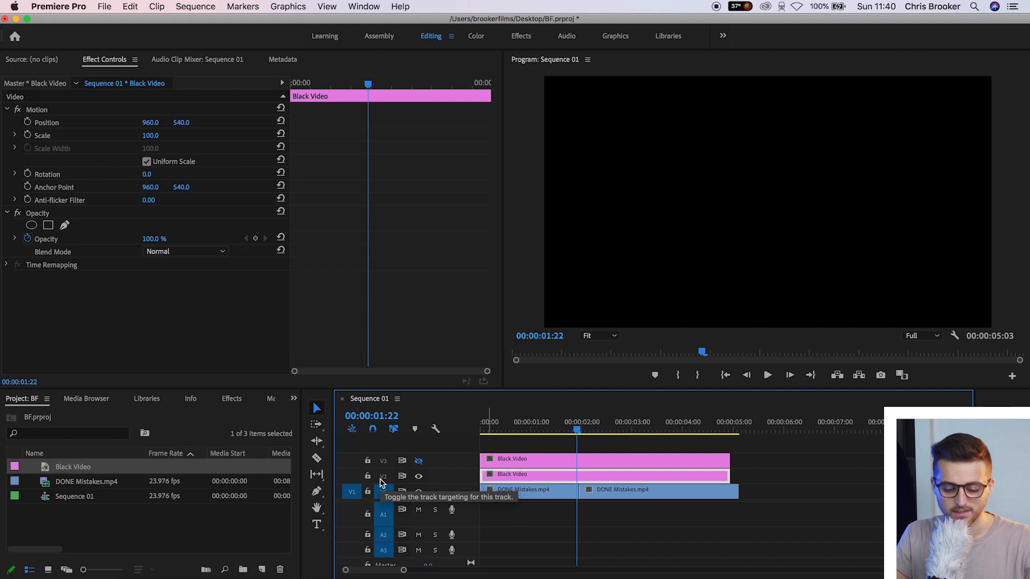
Find Crop under Transform effects, apply it to a black layer, test a 50% left crop and hide V2
{"action": "left_click", "coordinate": [227, 400]}
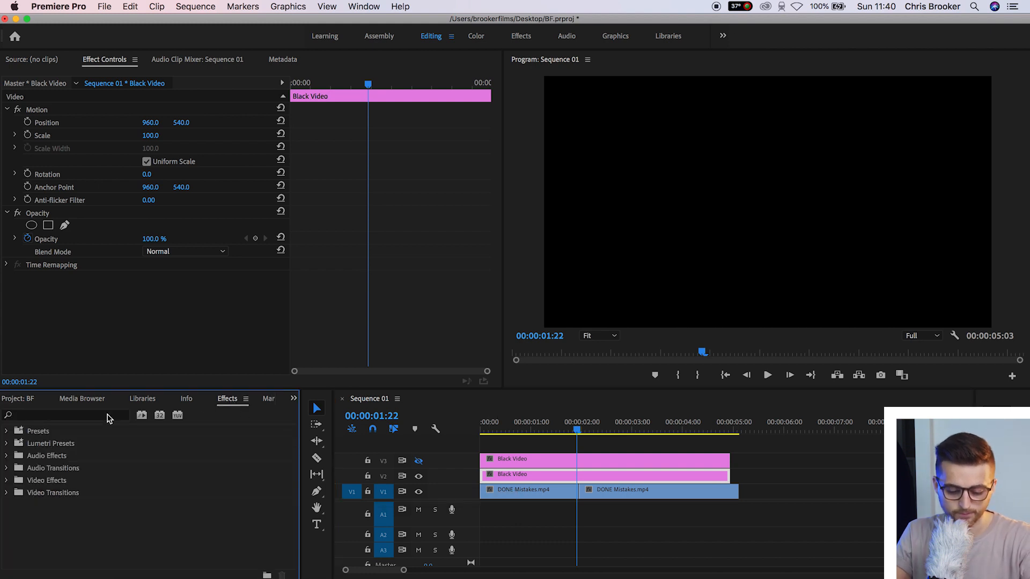
{"action": "type", "text": "crop"}
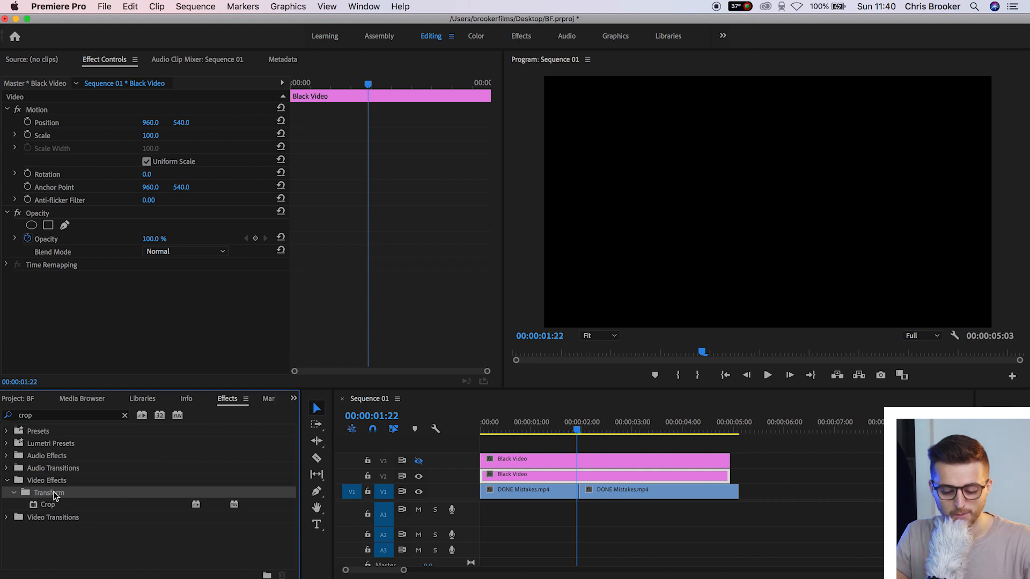
{"action": "left_click", "coordinate": [49, 505]}
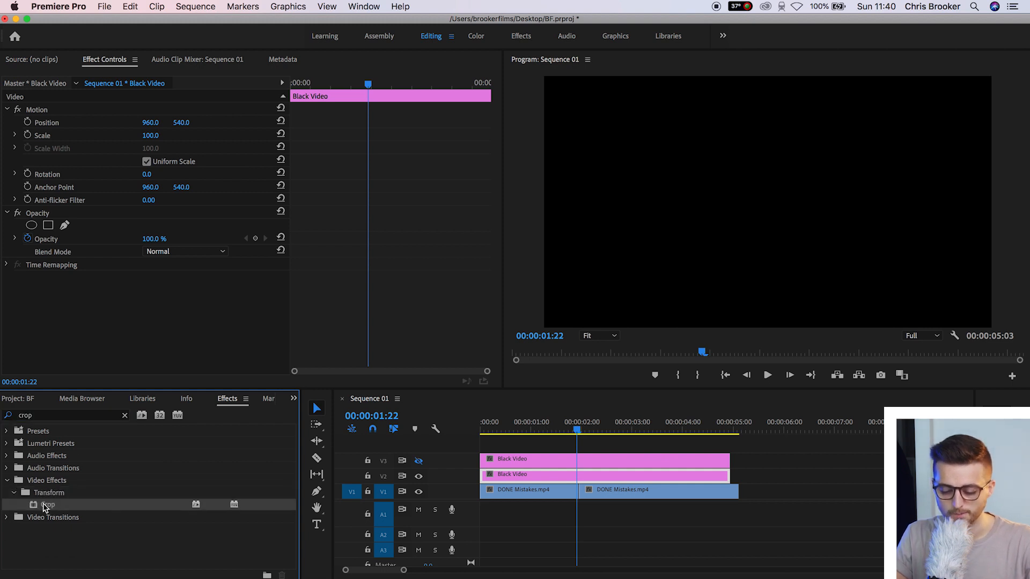
{"action": "double_click", "coordinate": [47, 505]}
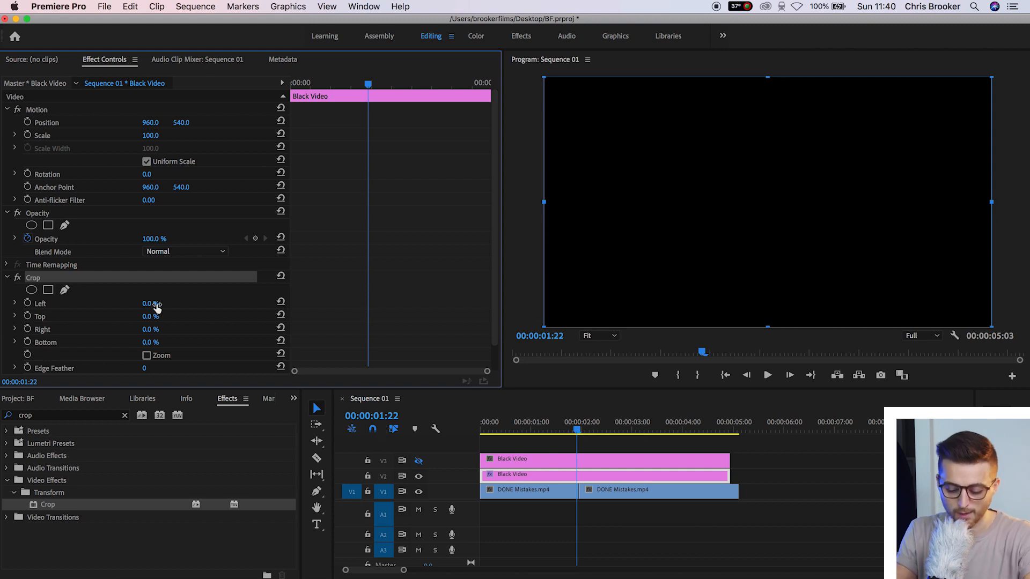
{"action": "left_click_drag", "start_coordinate": [151, 302], "coordinate": [183, 302]}
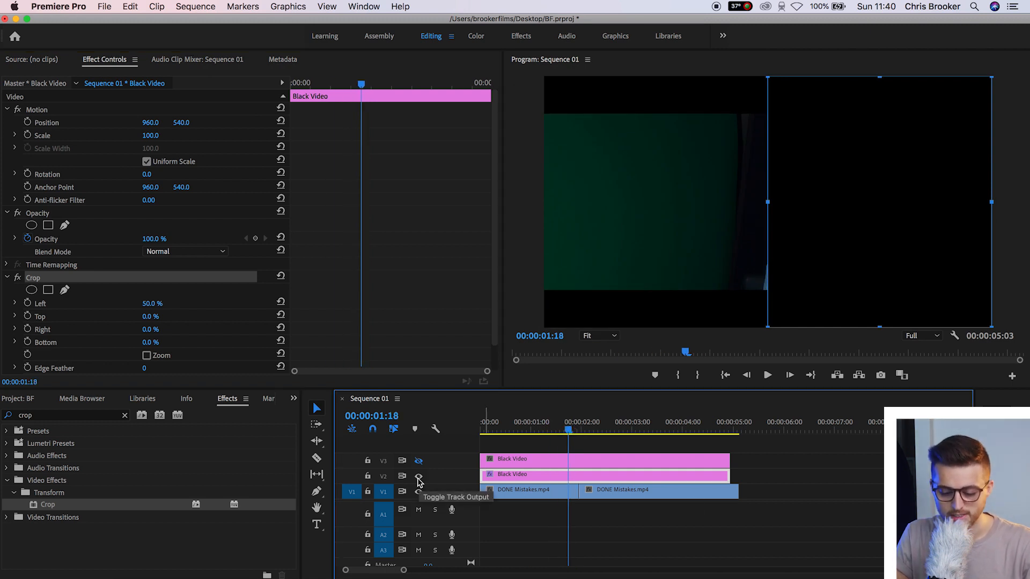
{"action": "left_click", "coordinate": [418, 491]}
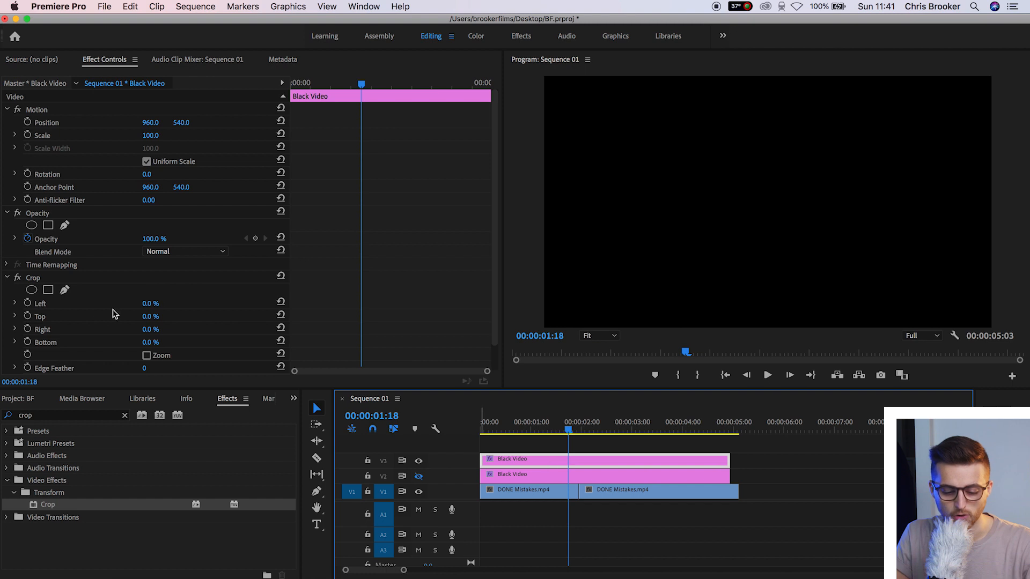
Set the other black layer's Crop Right value to 50.0
{"action": "left_click", "coordinate": [151, 330]}
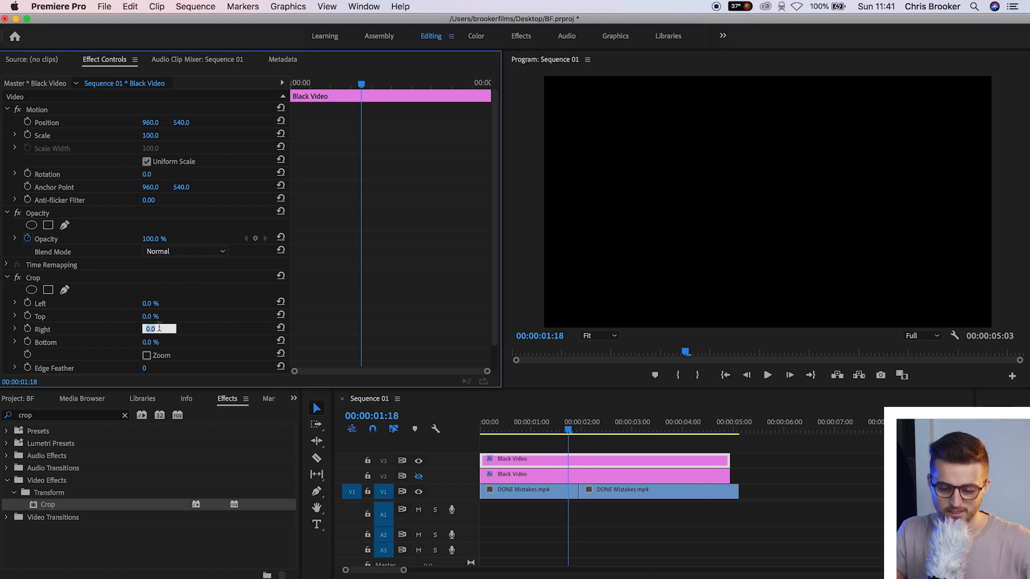
{"action": "type", "text": "50.0"}
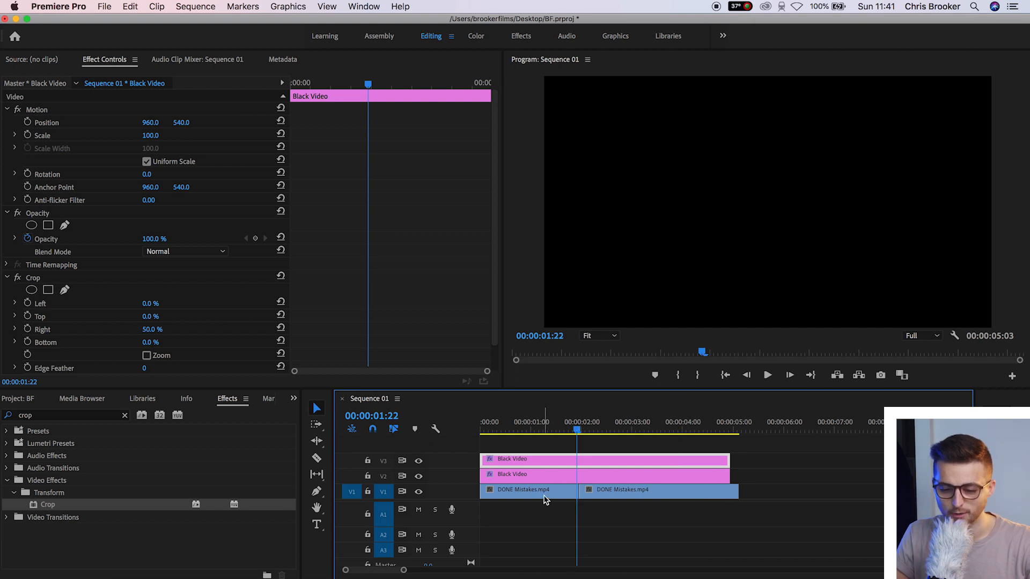
Select a black layer near the cut to keyframe its 50% crop
{"action": "left_click", "coordinate": [526, 490]}
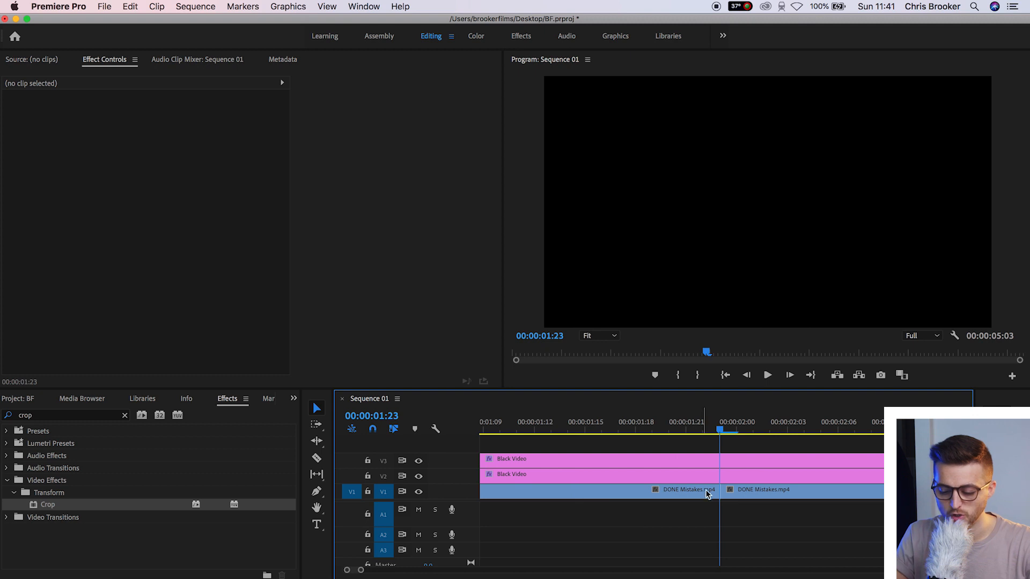
{"action": "left_click", "coordinate": [598, 458]}
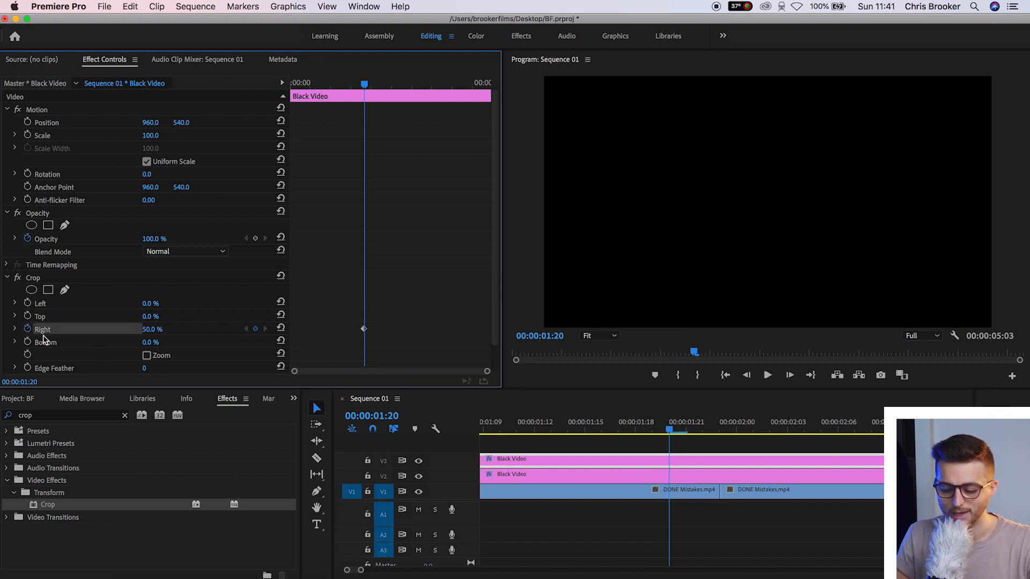
{"action": "mouse_move", "coordinate": [699, 408]}
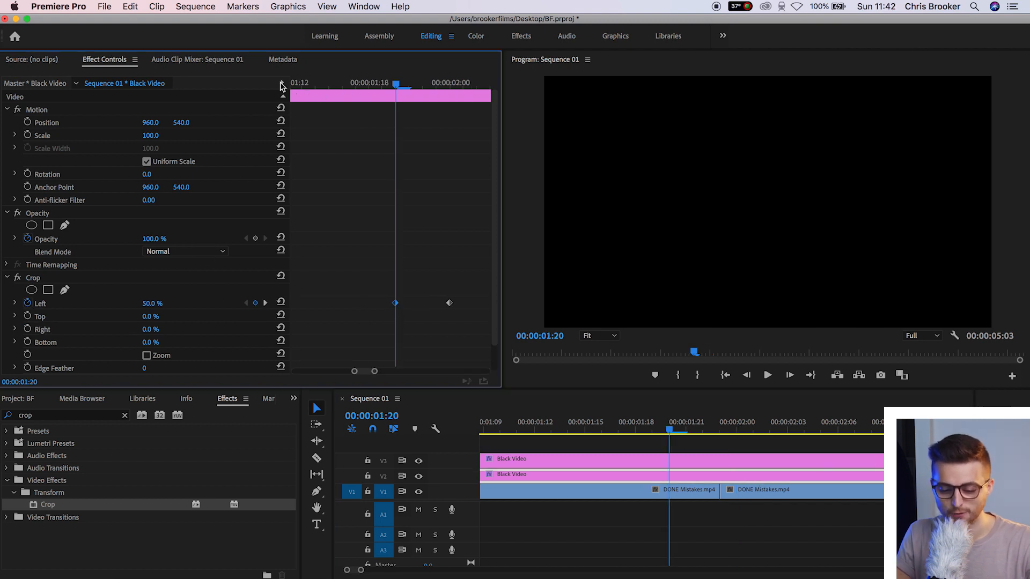
{"action": "mouse_move", "coordinate": [388, 292]}
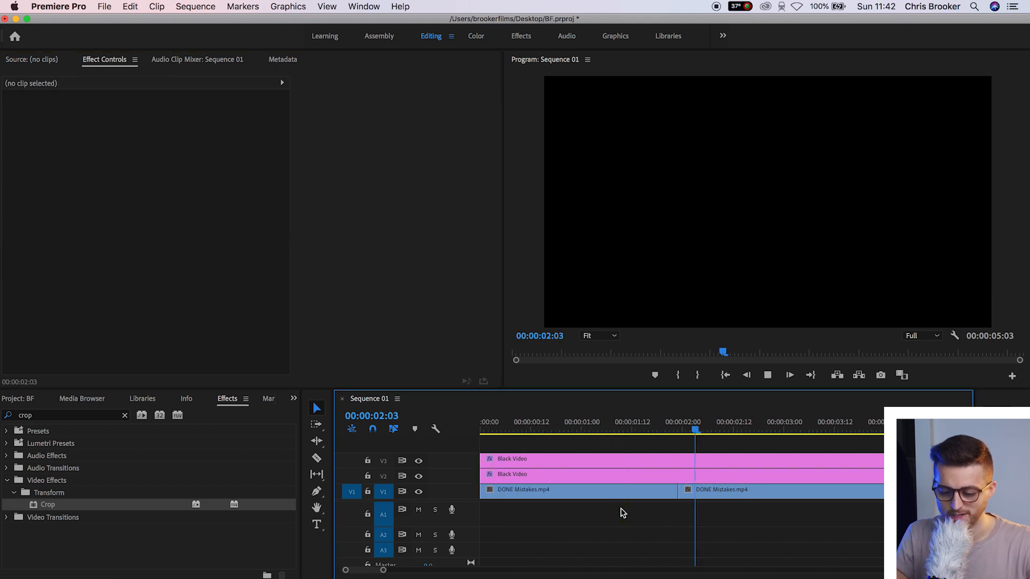
Place the playhead to add the 0%, 50% and 100% crop keyframes around the cut
{"action": "left_click", "coordinate": [625, 431]}
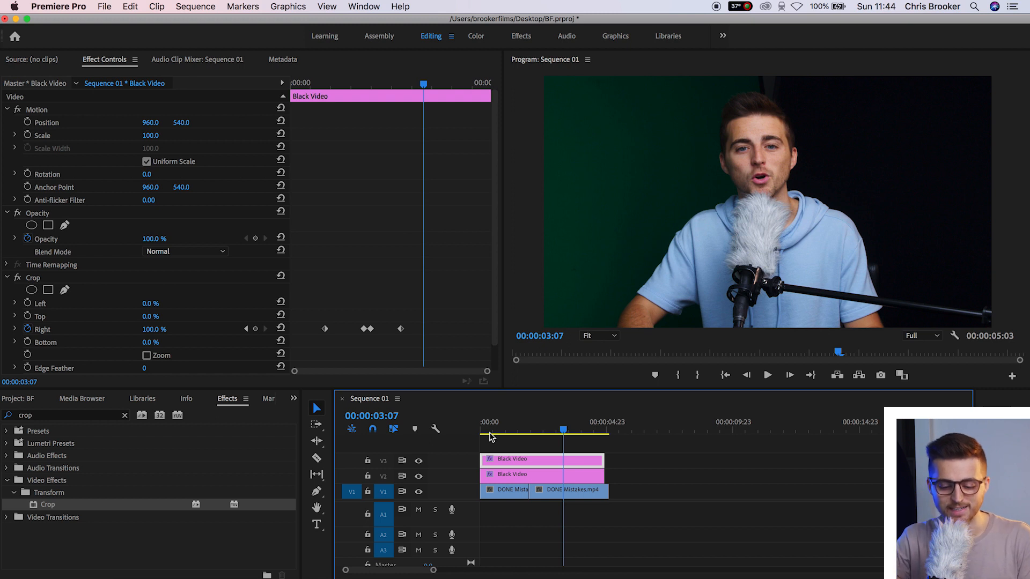
{"action": "mouse_move", "coordinate": [300, 301]}
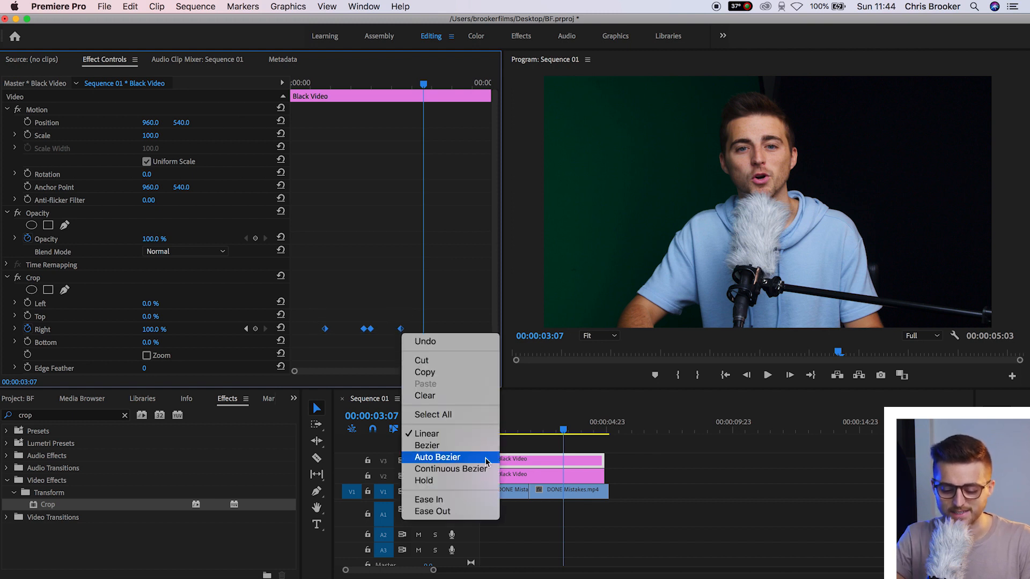
Ease the right- and left-crop keyframes and scrub around one second to preview the wipe
{"action": "left_click", "coordinate": [438, 457]}
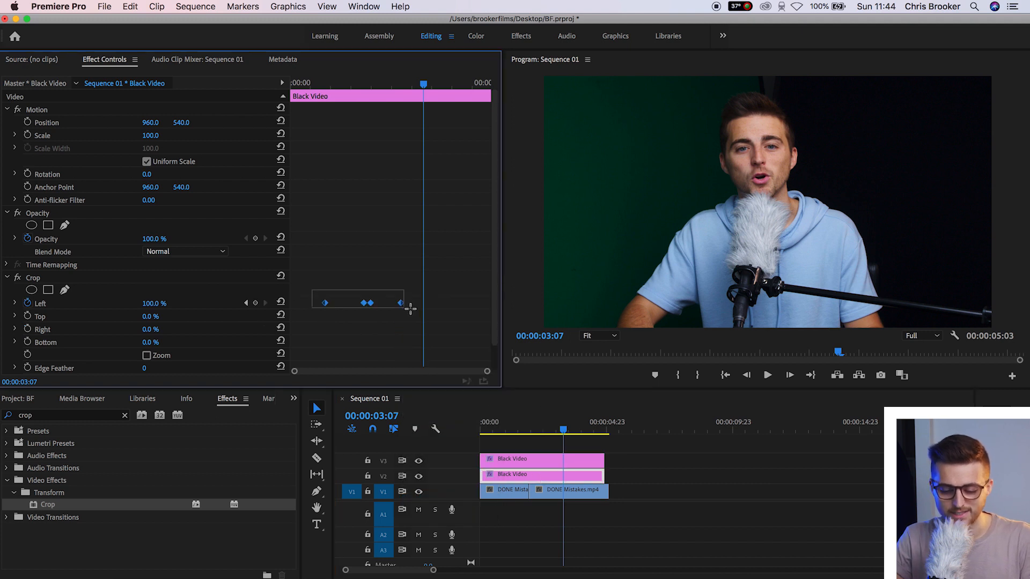
{"action": "right_click", "coordinate": [401, 305]}
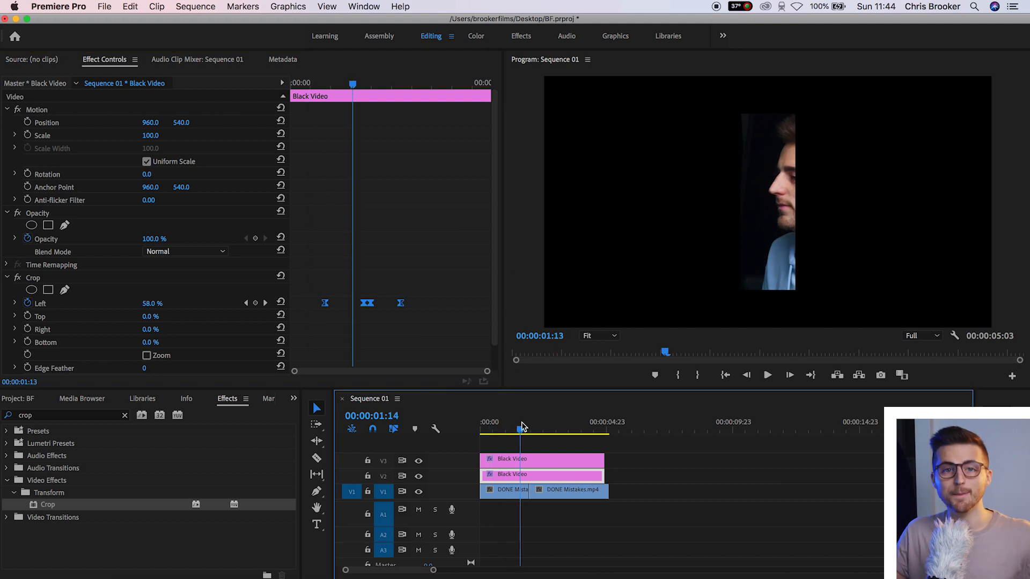
{"action": "left_click_drag", "start_coordinate": [522, 428], "coordinate": [512, 428]}
{"action": "type", "text": "t"}
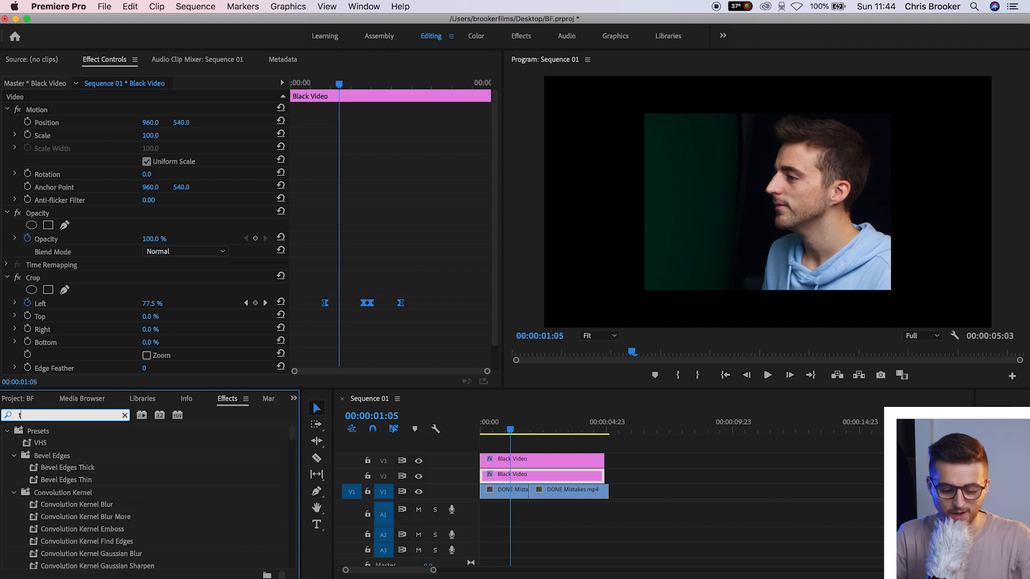
Apply the Tint effect and map black to bright yellow on the first black layer
{"action": "type", "text": "int"}
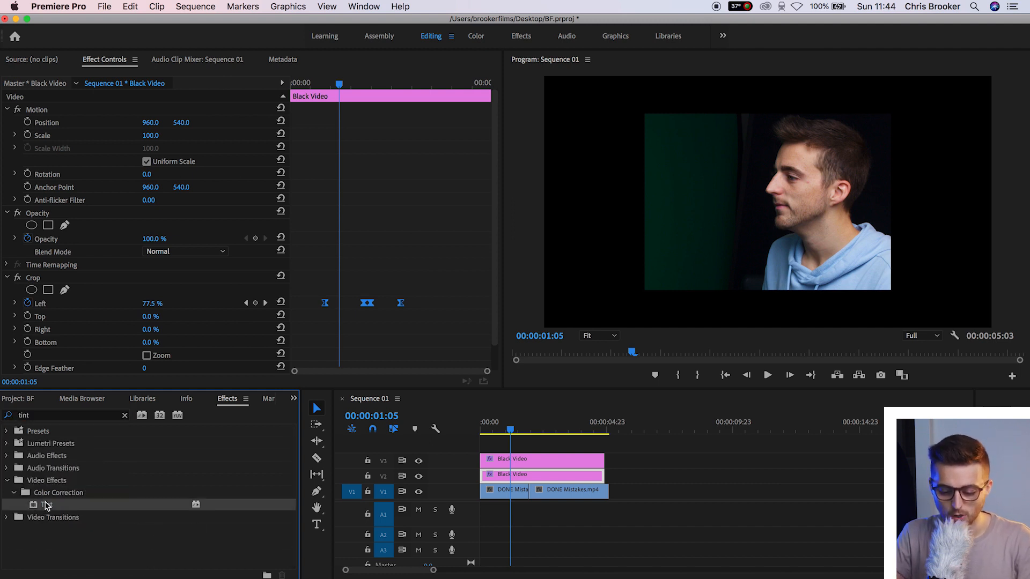
{"action": "left_click", "coordinate": [541, 475]}
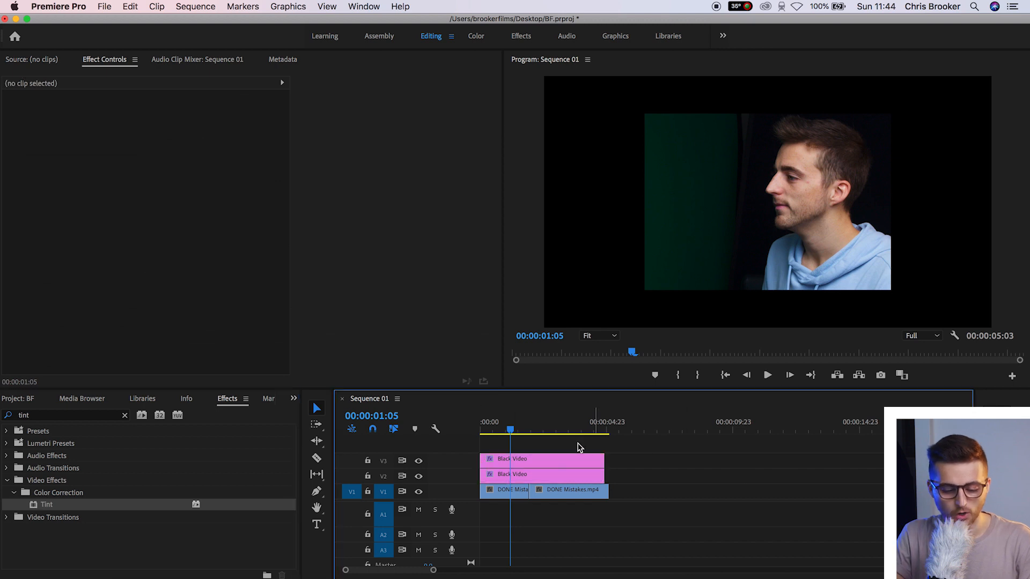
{"action": "left_click", "coordinate": [512, 458]}
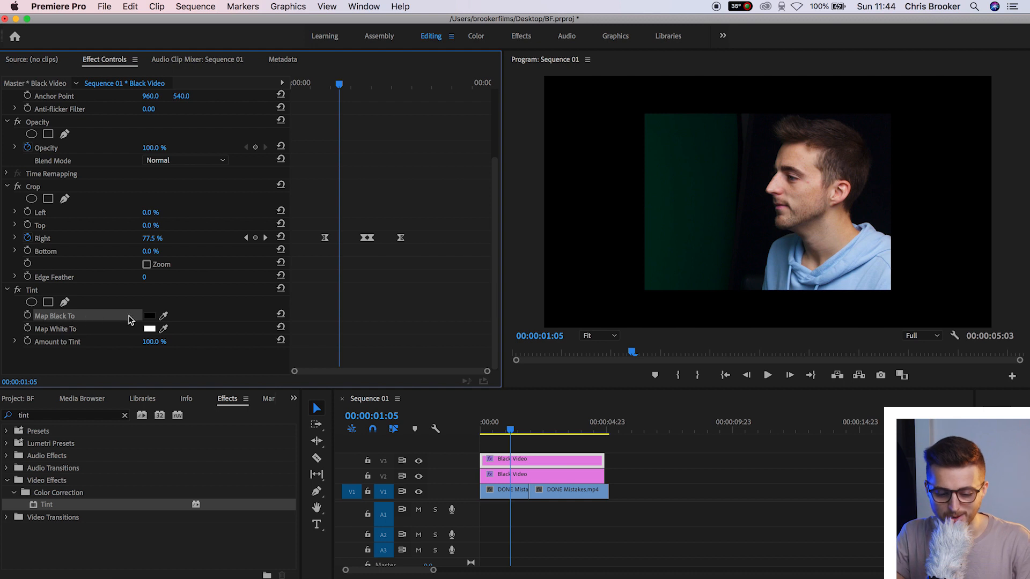
{"action": "left_click", "coordinate": [149, 315]}
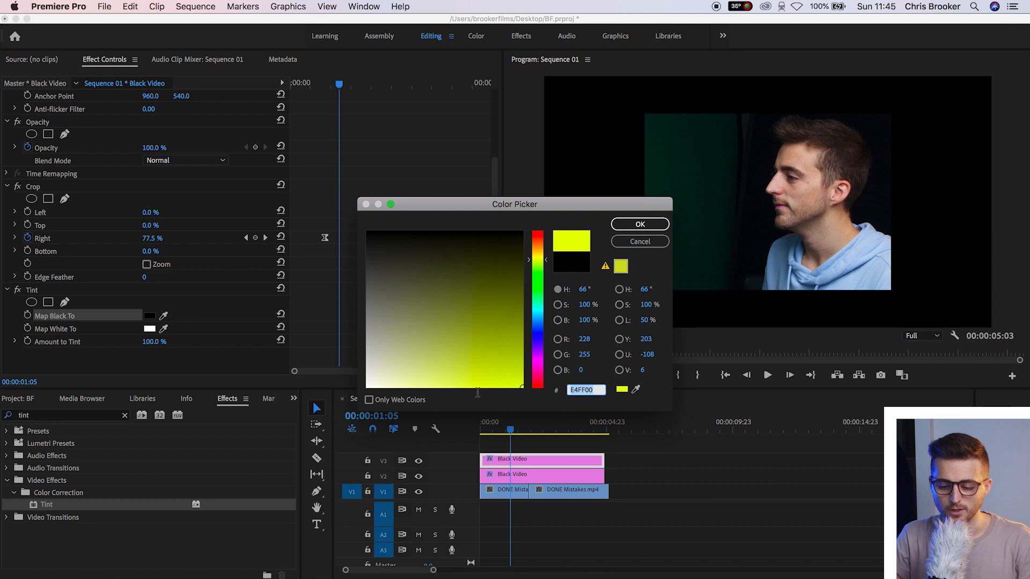
{"action": "left_click", "coordinate": [637, 223]}
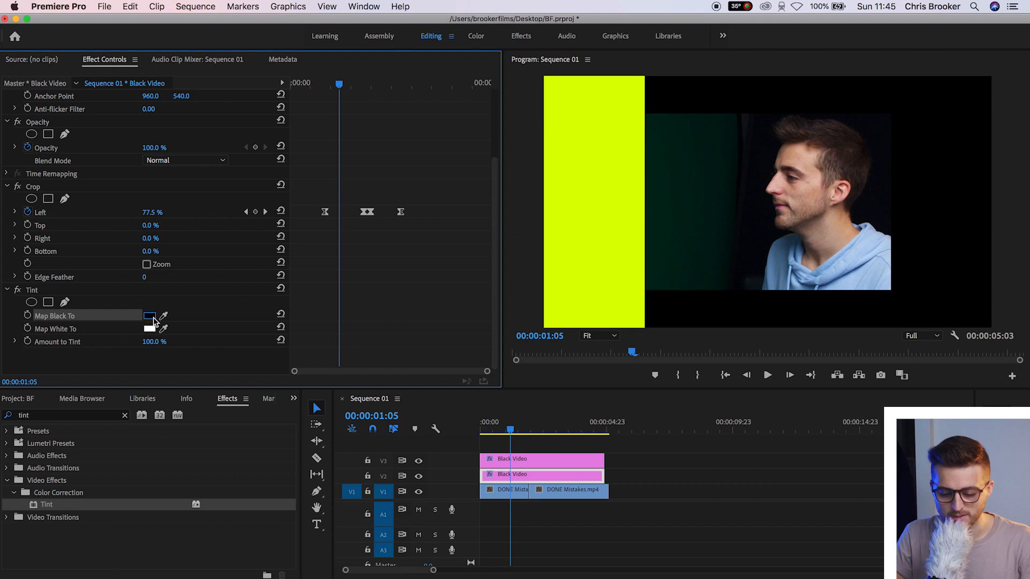
Map black to the same bright yellow on the other black layer
{"action": "left_click", "coordinate": [150, 315]}
{"action": "type", "text": "E4FF00"}
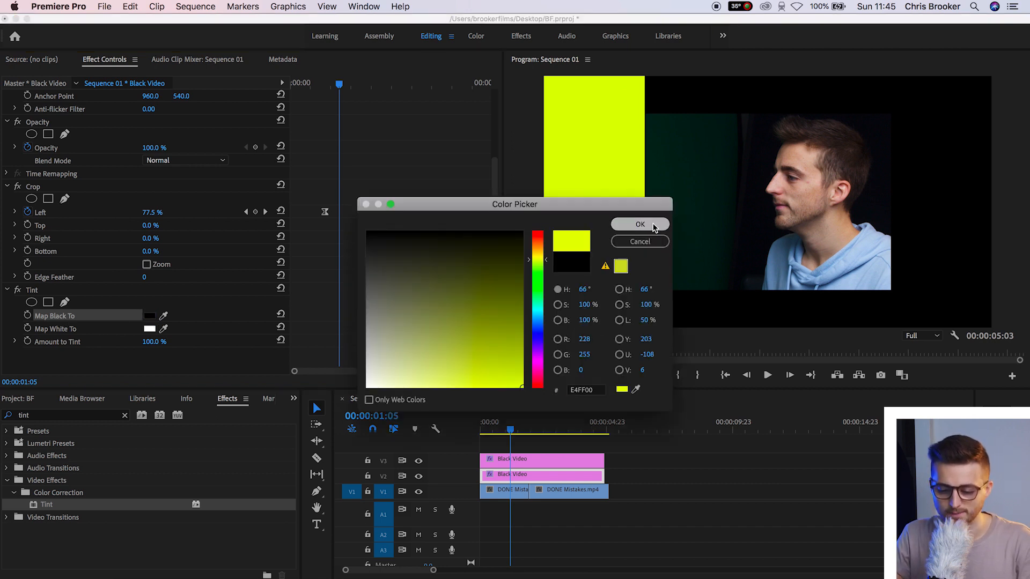
{"action": "left_click", "coordinate": [639, 224]}
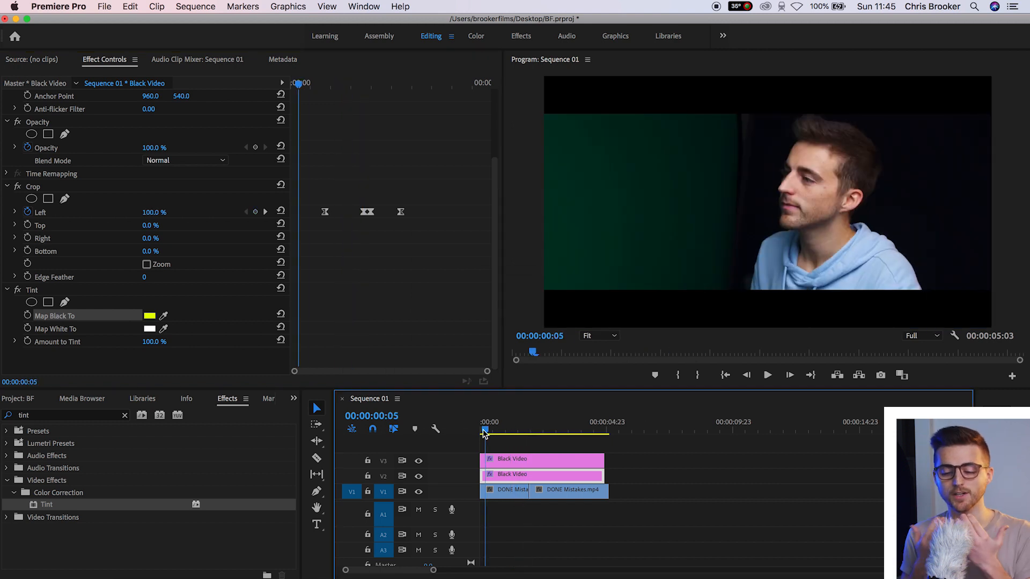